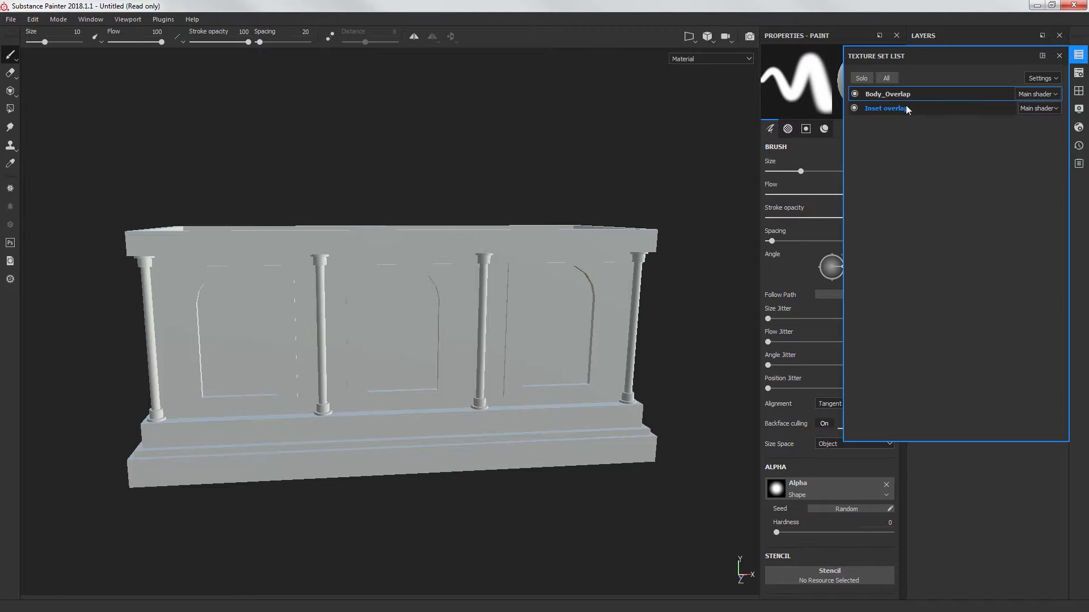
Switch from Inset overlap to Body_Overlap and make Body_Overlap the active texture set
{"action": "left_click", "coordinate": [887, 93]}
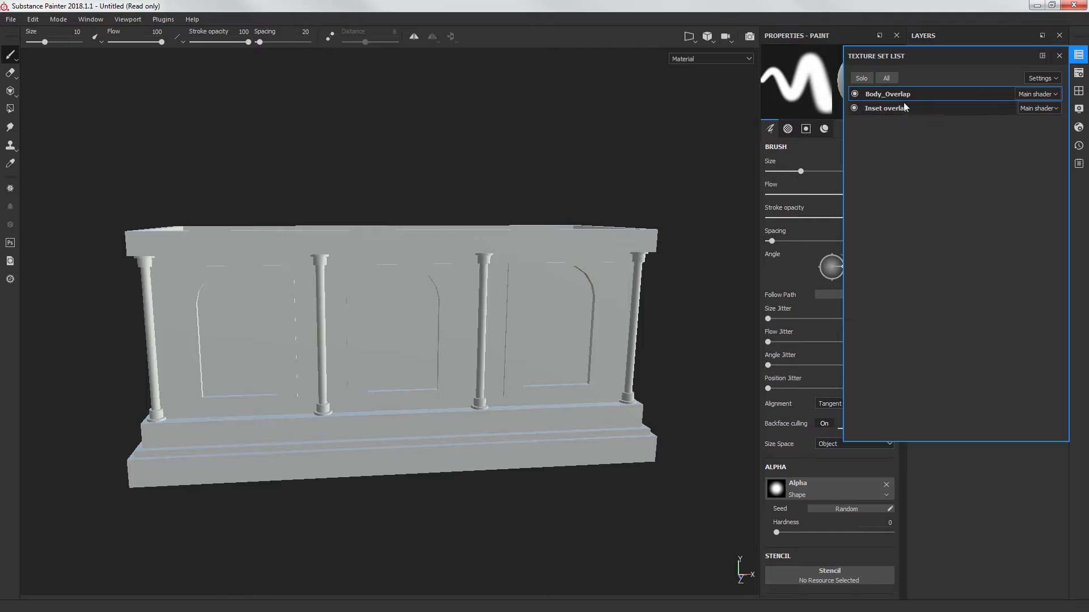
{"action": "left_click", "coordinate": [886, 107]}
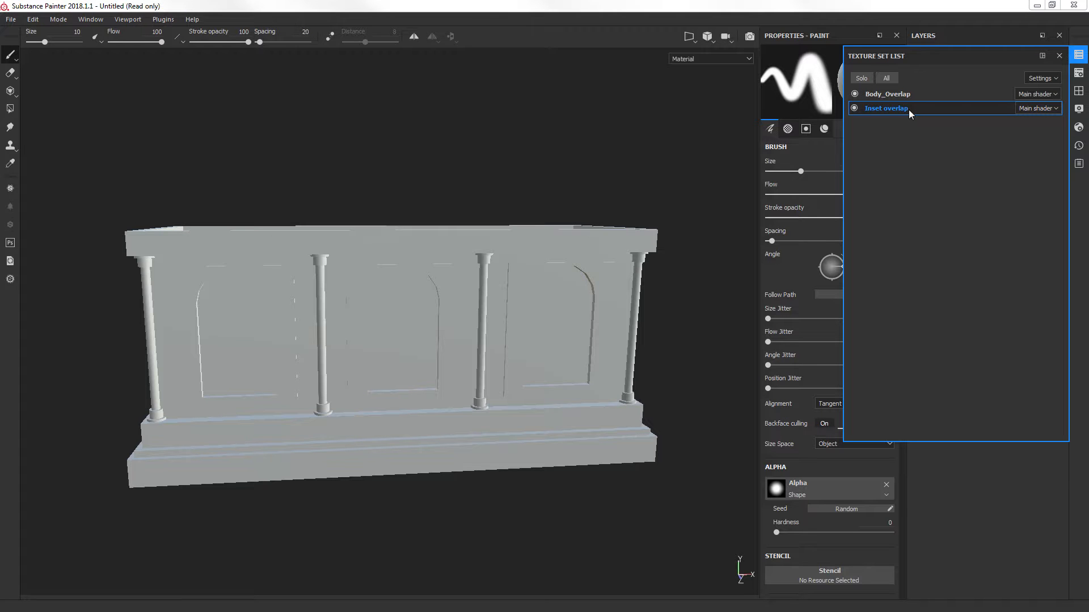
{"action": "left_click", "coordinate": [887, 94]}
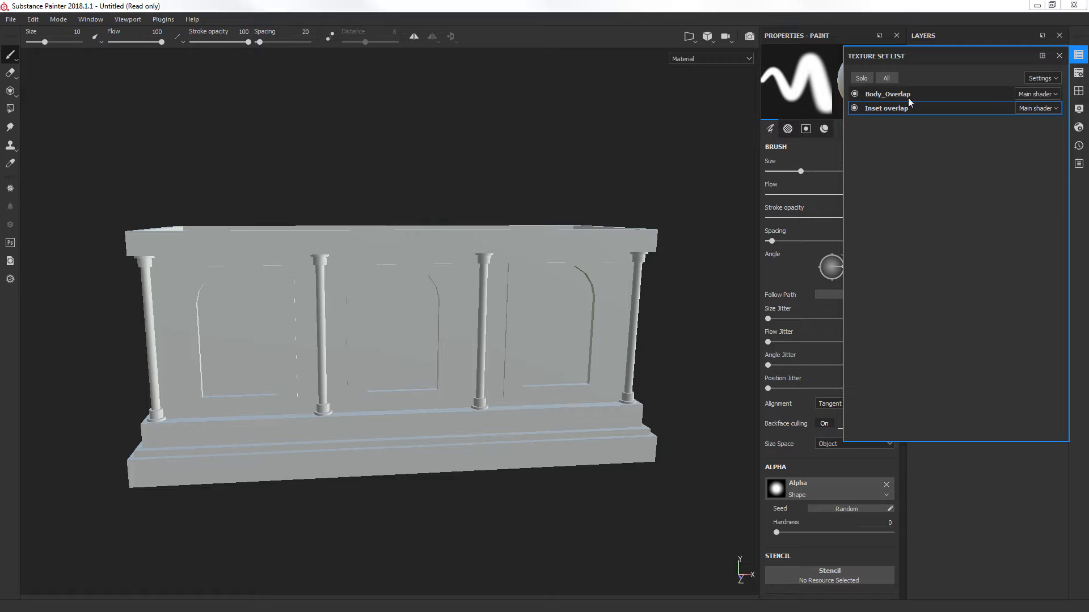
{"action": "left_click", "coordinate": [888, 93]}
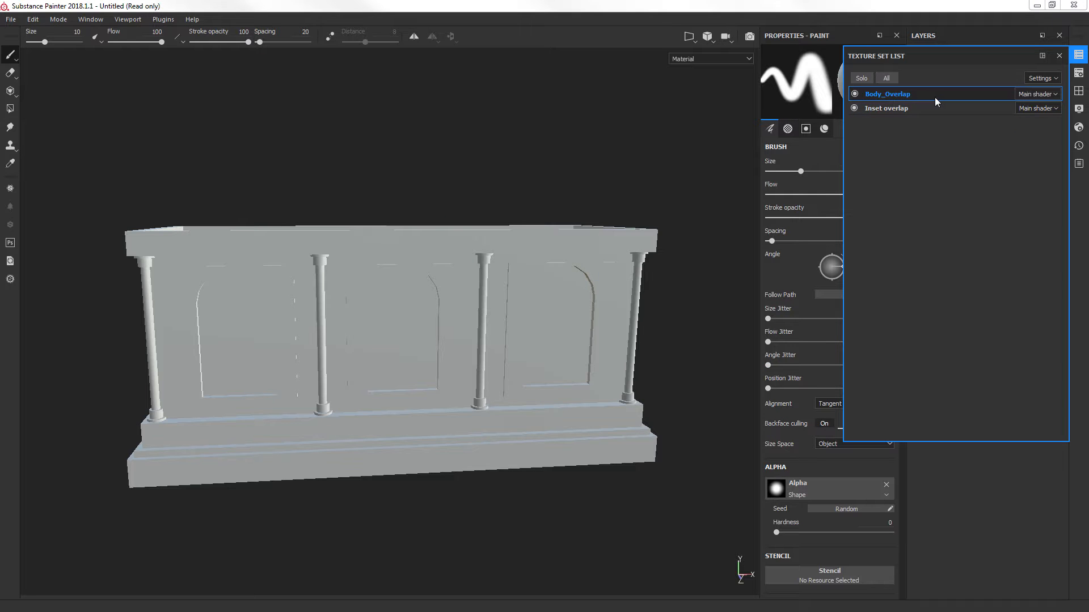
{"action": "double_click", "coordinate": [887, 93]}
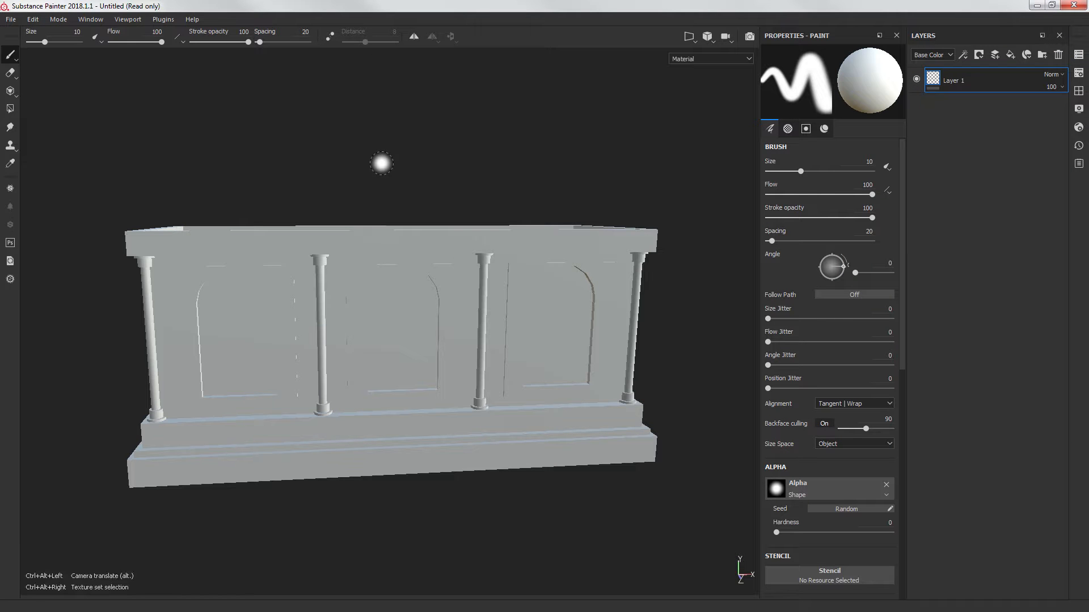
{"action": "mouse_move", "coordinate": [552, 311]}
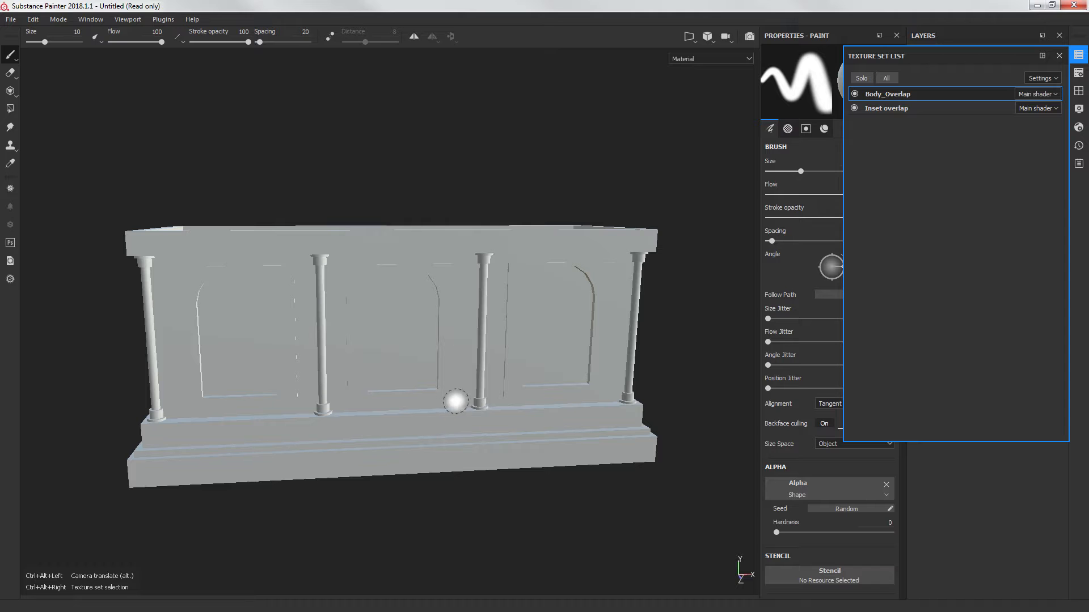
{"action": "left_click", "coordinate": [887, 108]}
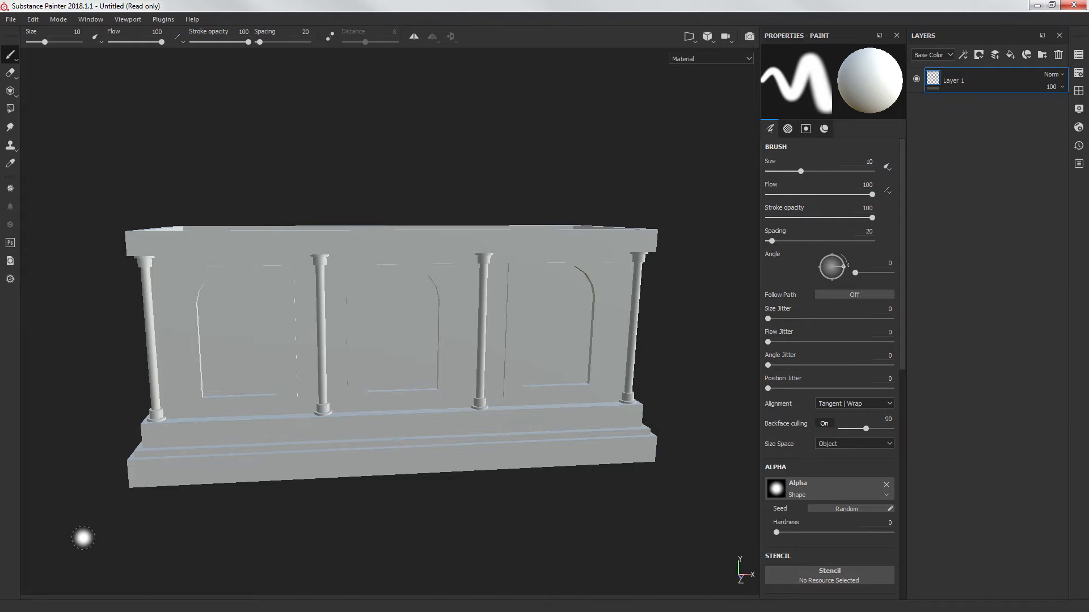
{"action": "mouse_move", "coordinate": [591, 564]}
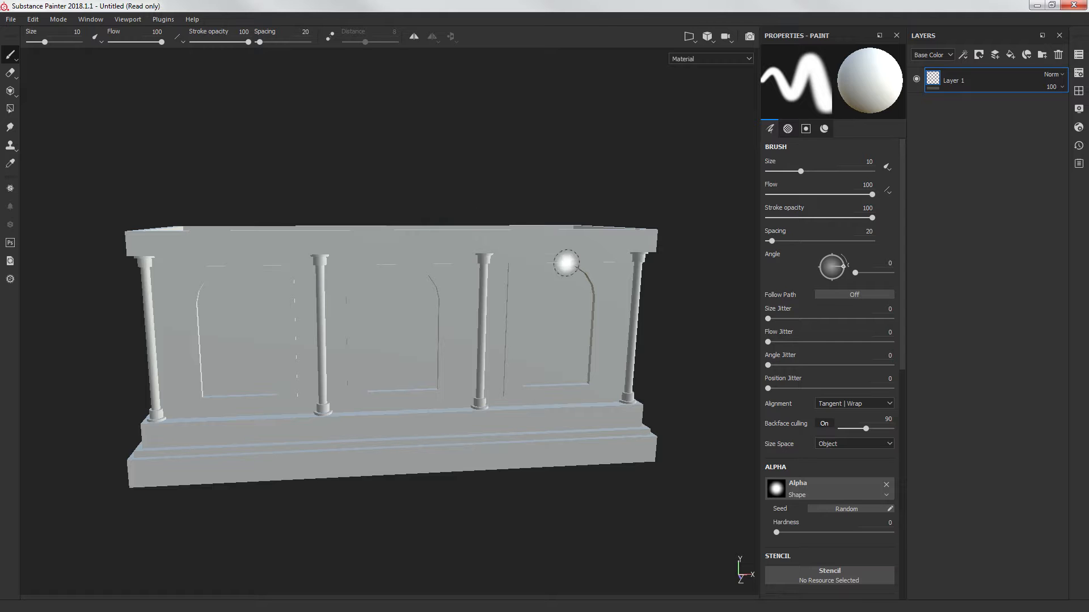
{"action": "mouse_move", "coordinate": [739, 161]}
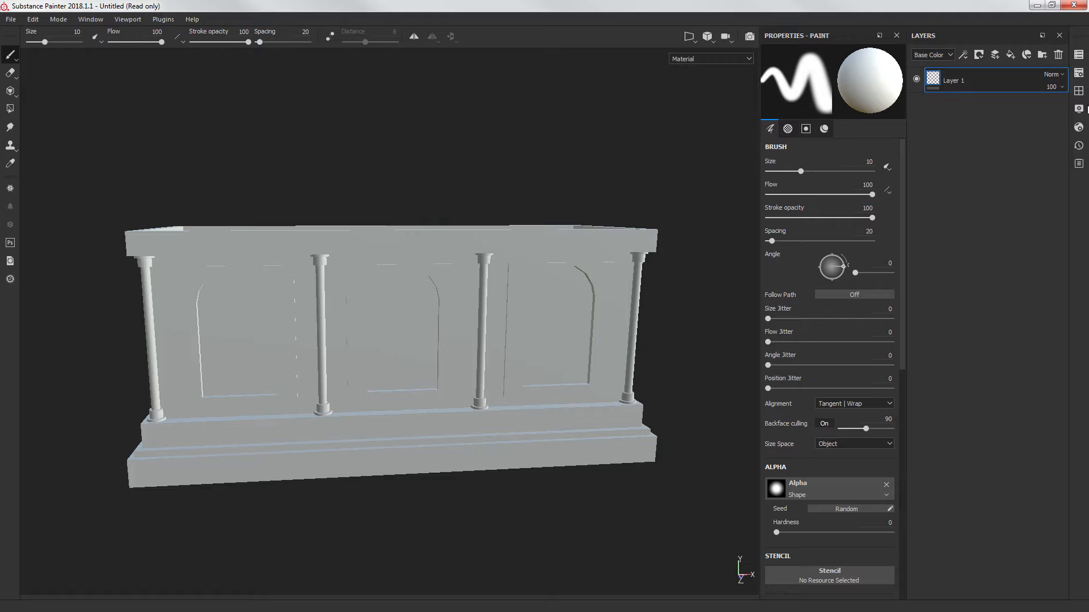
{"action": "mouse_move", "coordinate": [859, 89]}
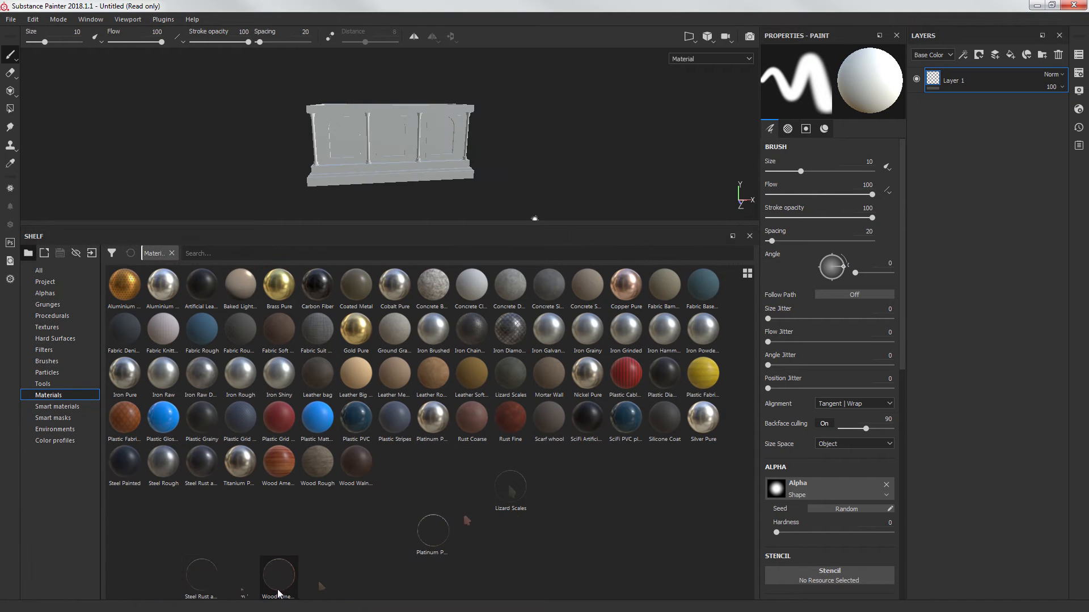
Fill the colonnade body with Wood American Cherry and bring up Texture Set Settings
{"action": "double_click", "coordinate": [278, 576]}
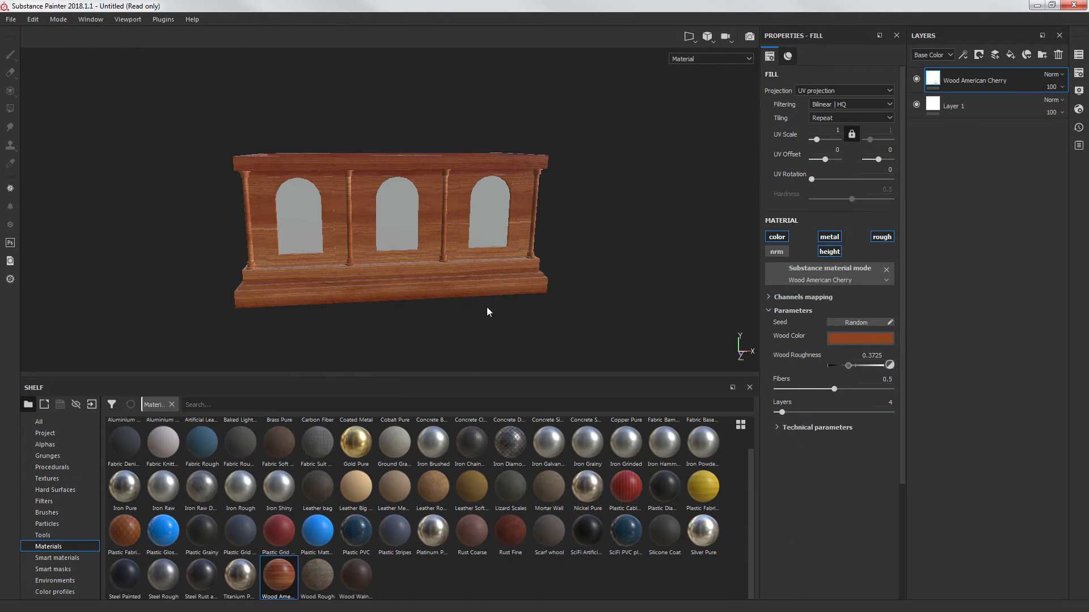
{"action": "left_click_drag", "start_coordinate": [486, 312], "coordinate": [528, 343]}
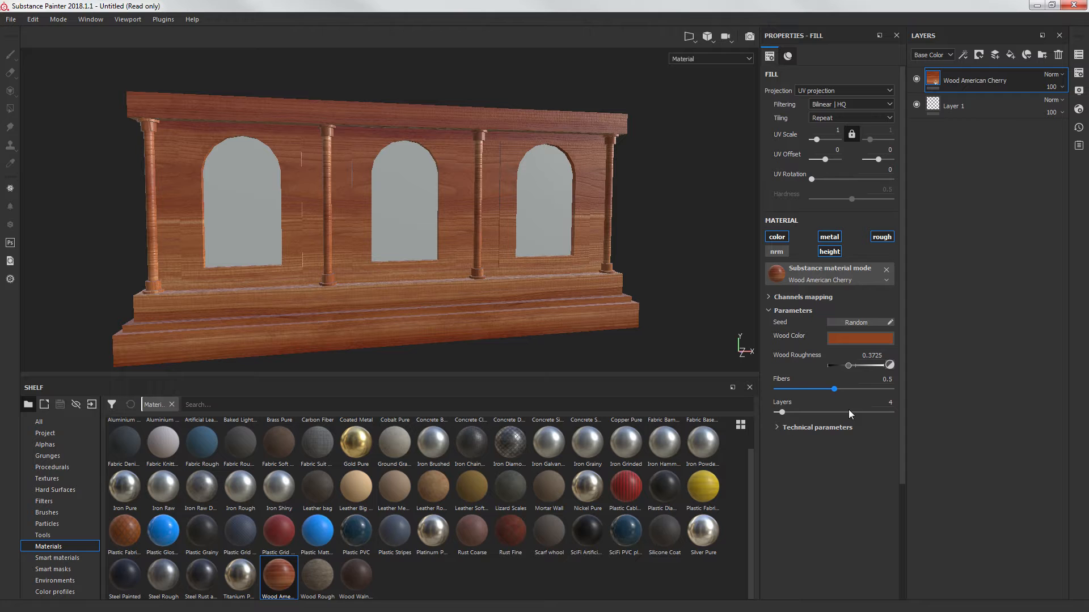
{"action": "left_click", "coordinate": [1079, 73]}
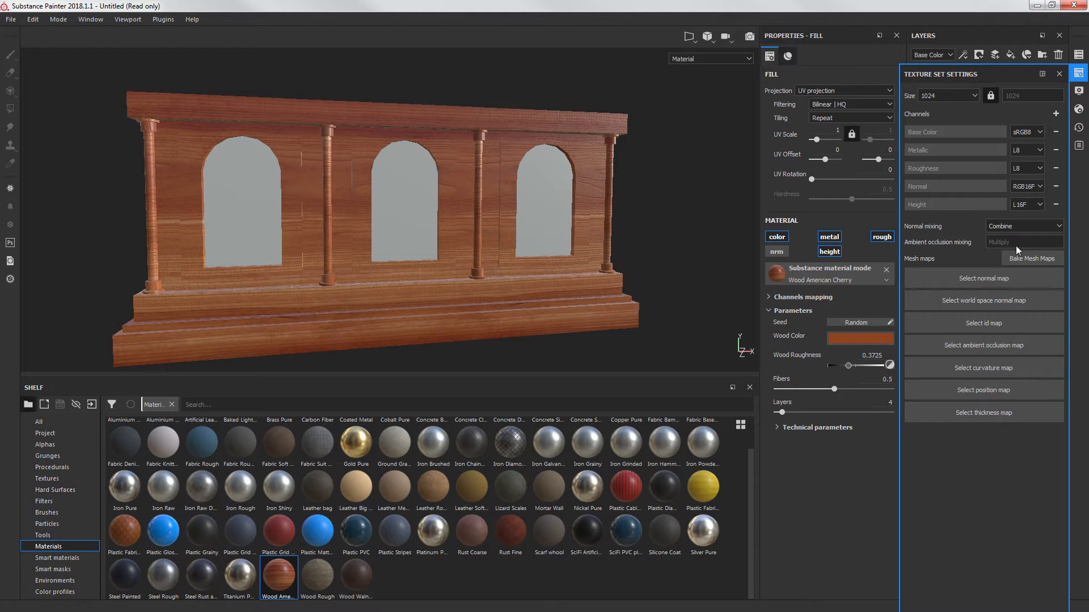
Bake Body_Overlap's normal, AO, curvature, position and thickness maps, excluding the ID map
{"action": "left_click", "coordinate": [1033, 258]}
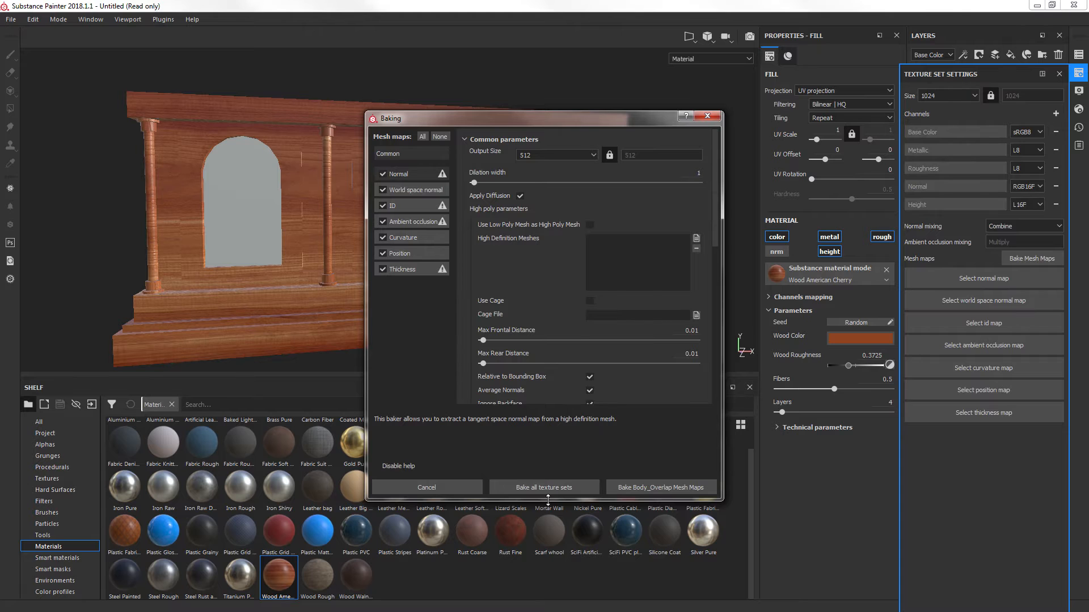
{"action": "left_click", "coordinate": [383, 205]}
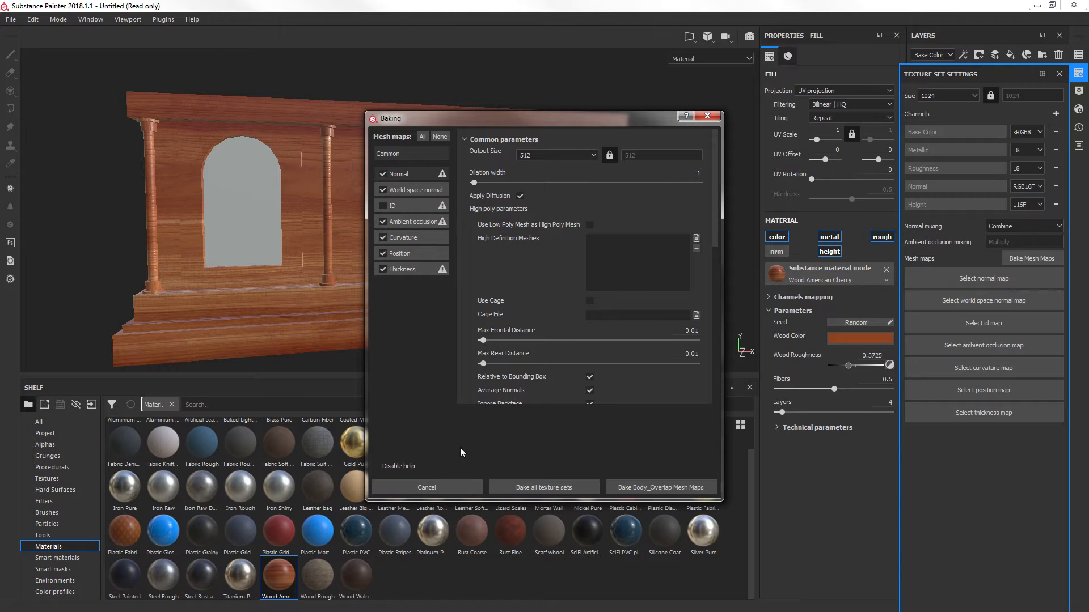
{"action": "mouse_move", "coordinate": [659, 486]}
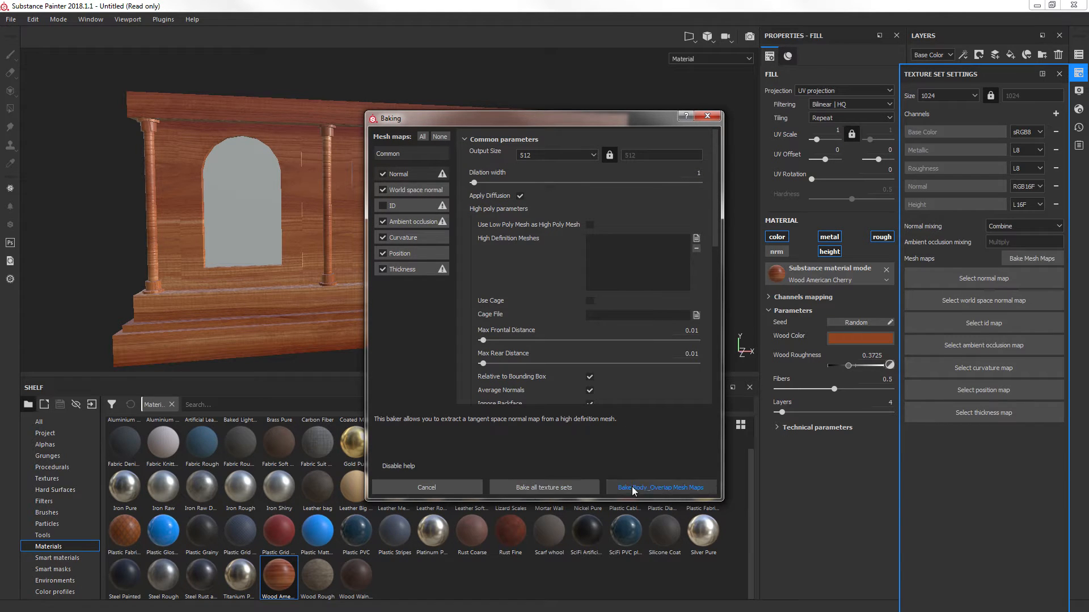
{"action": "left_click", "coordinate": [659, 487]}
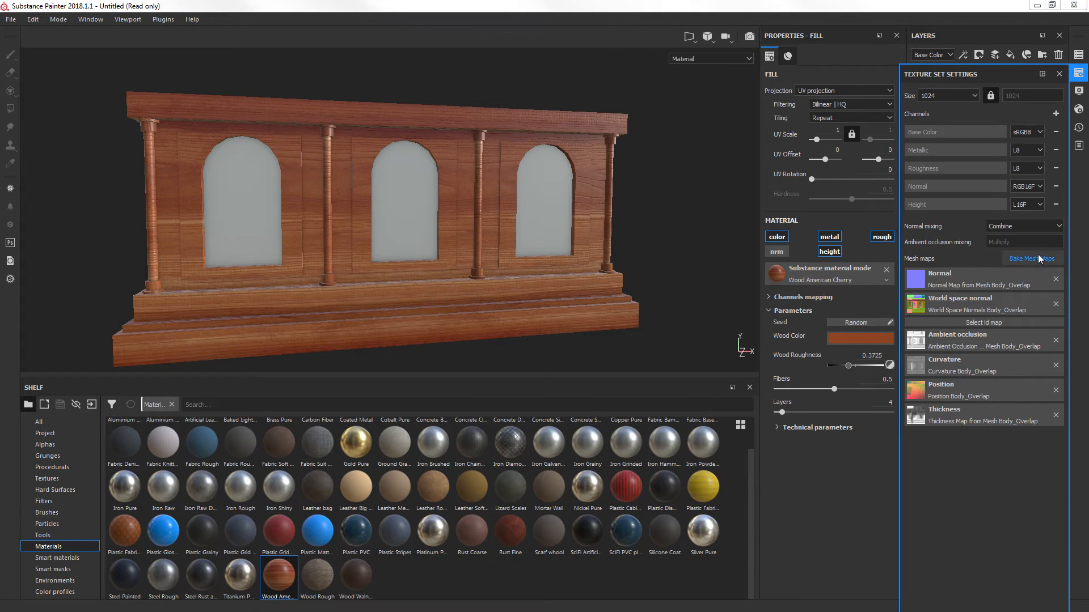
{"action": "left_click", "coordinate": [1032, 258]}
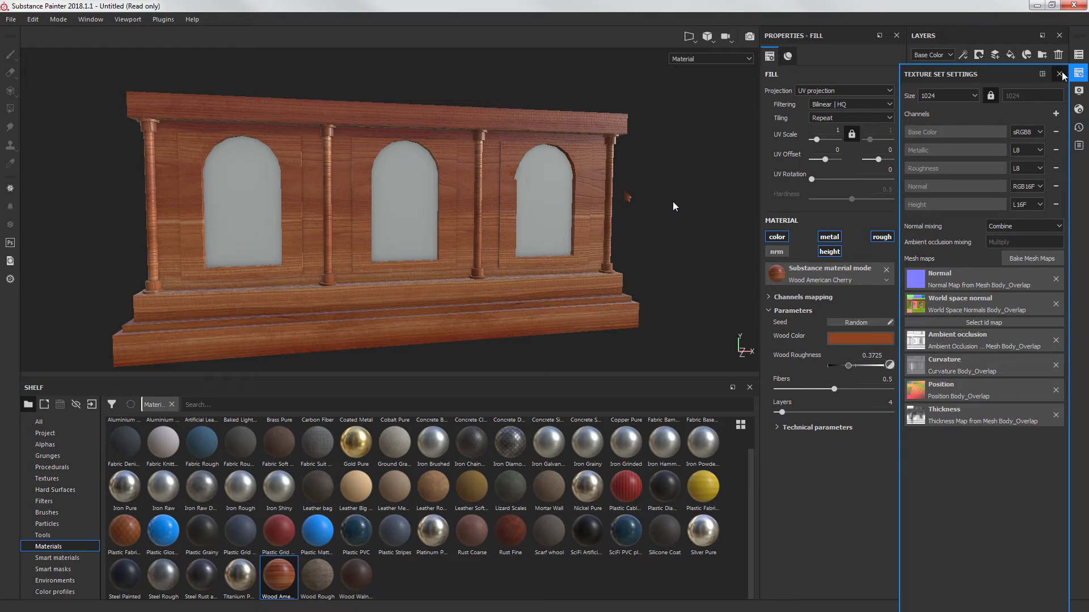
Close the texture set settings and show the smart mask library on the shelf
{"action": "left_click", "coordinate": [1058, 74]}
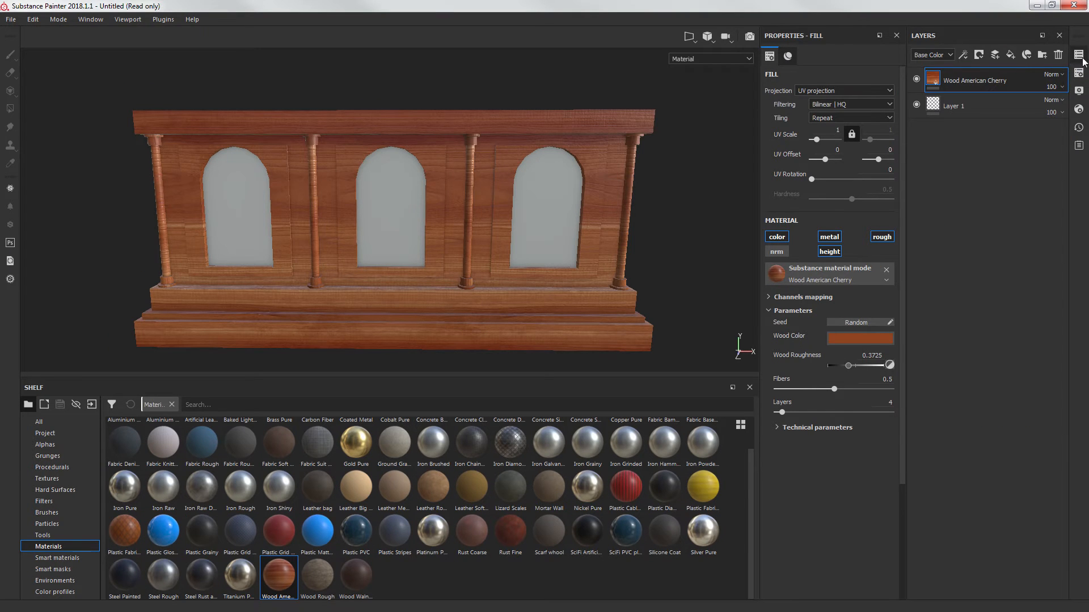
{"action": "left_click", "coordinate": [1078, 54]}
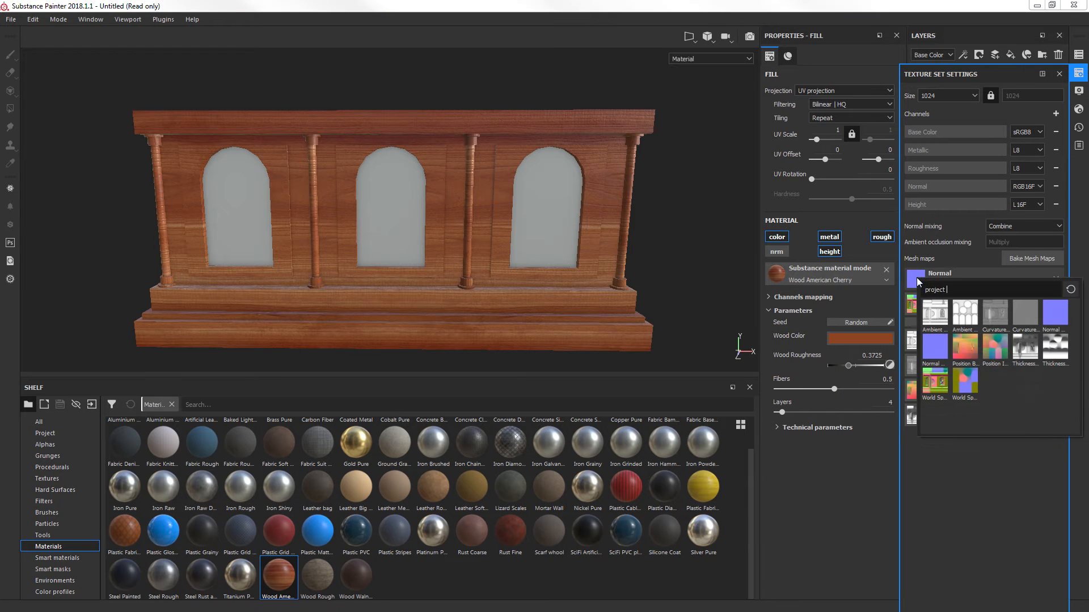
{"action": "mouse_move", "coordinate": [1054, 318]}
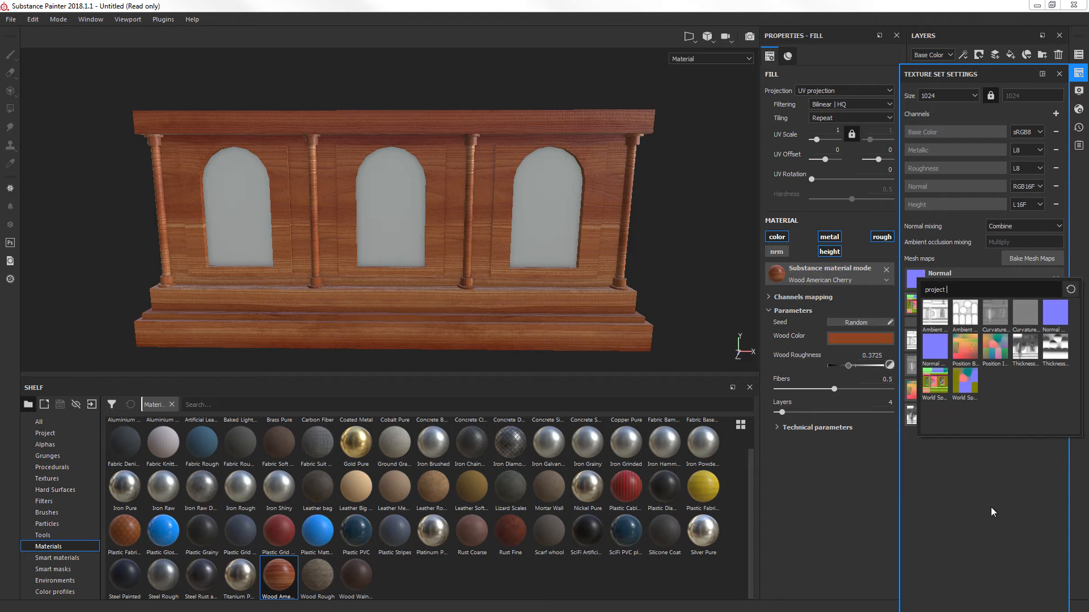
{"action": "mouse_move", "coordinate": [934, 346]}
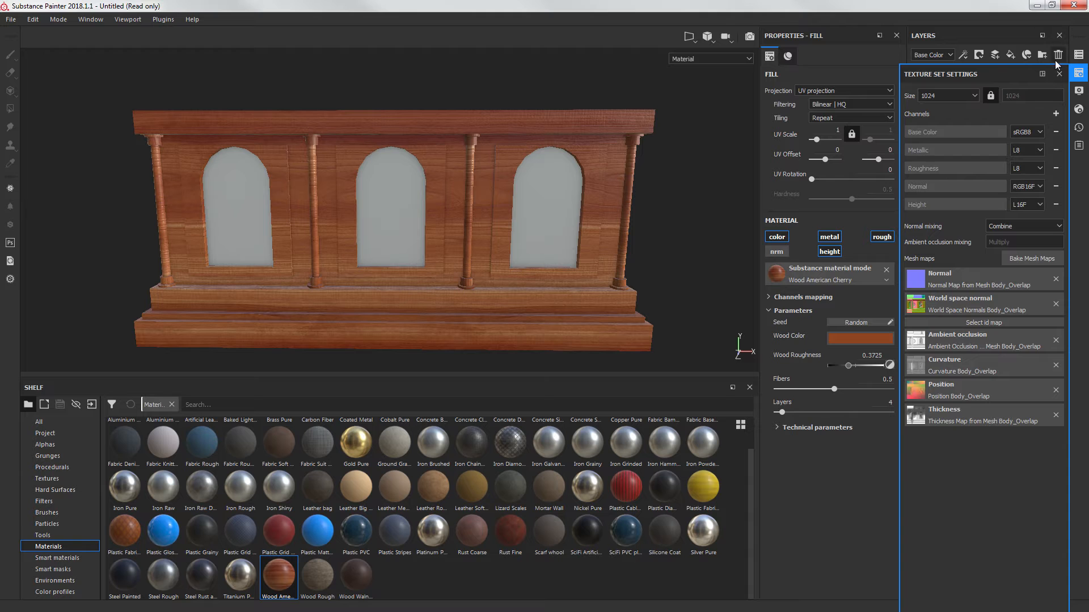
{"action": "left_click", "coordinate": [1058, 55]}
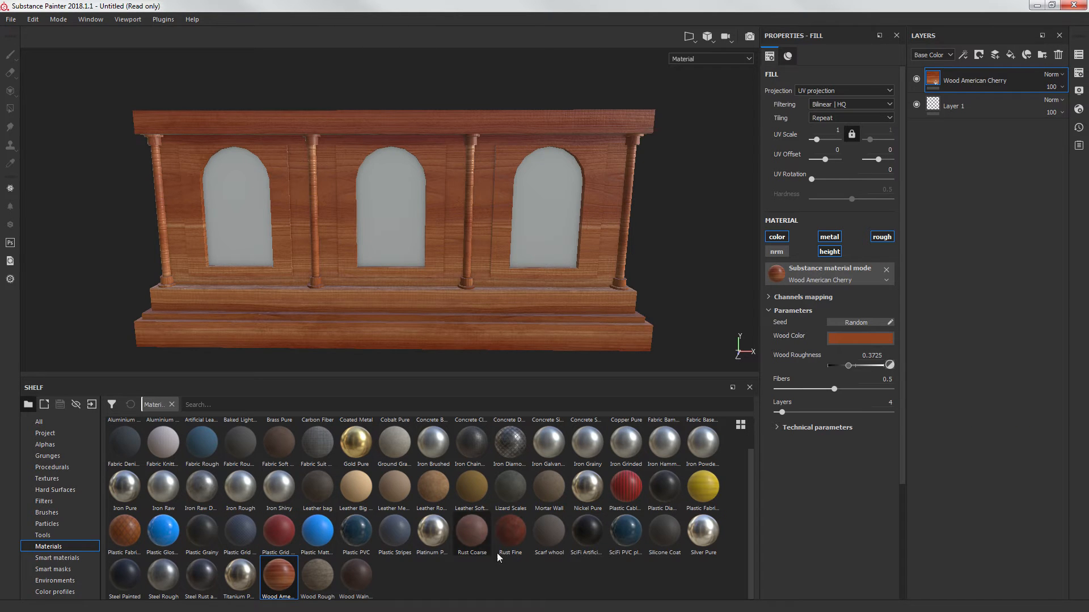
{"action": "left_click", "coordinate": [53, 568]}
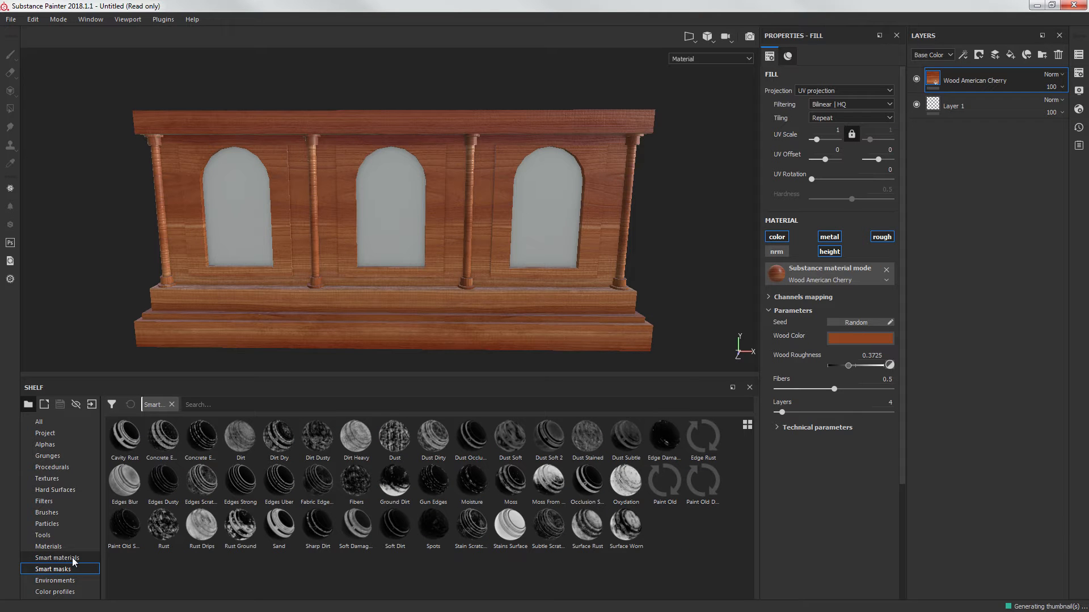
Add a Steel Painted smart-material layer above the wood fill
{"action": "left_click", "coordinate": [57, 558]}
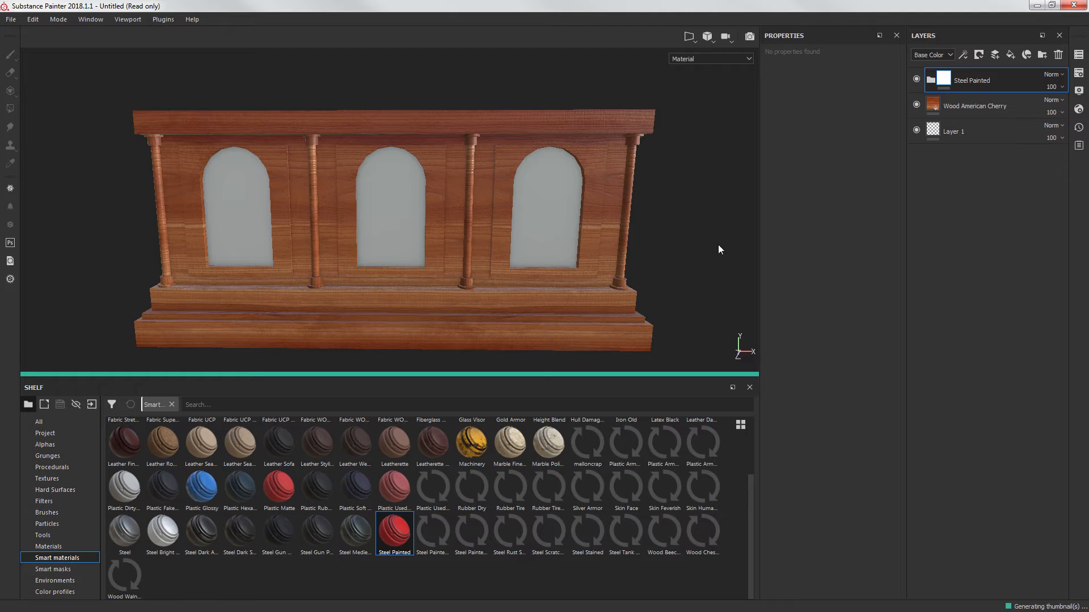
{"action": "mouse_move", "coordinate": [118, 158]}
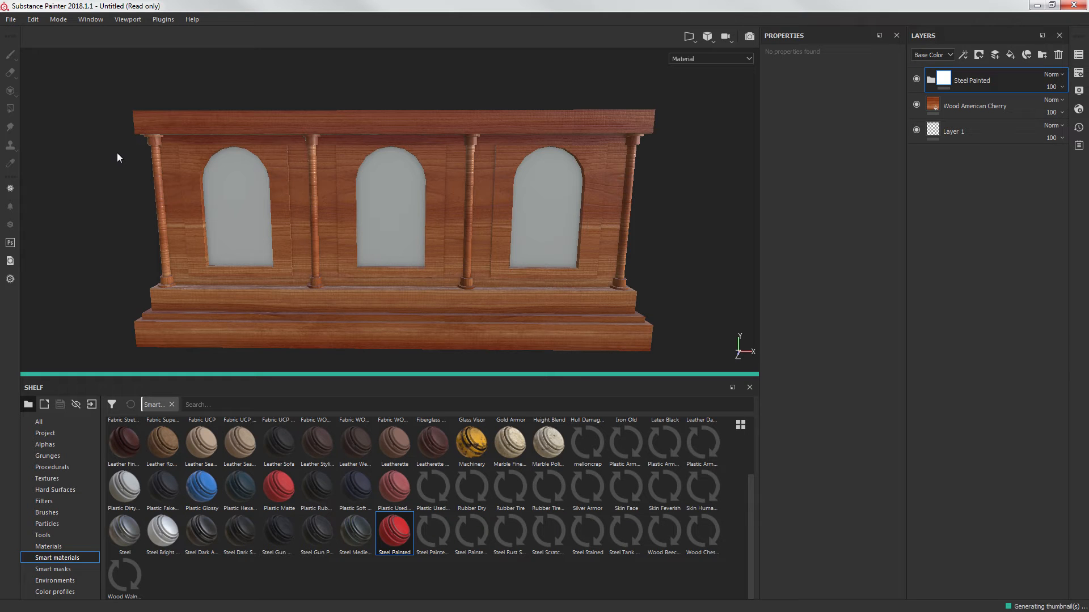
{"action": "mouse_move", "coordinate": [126, 151]}
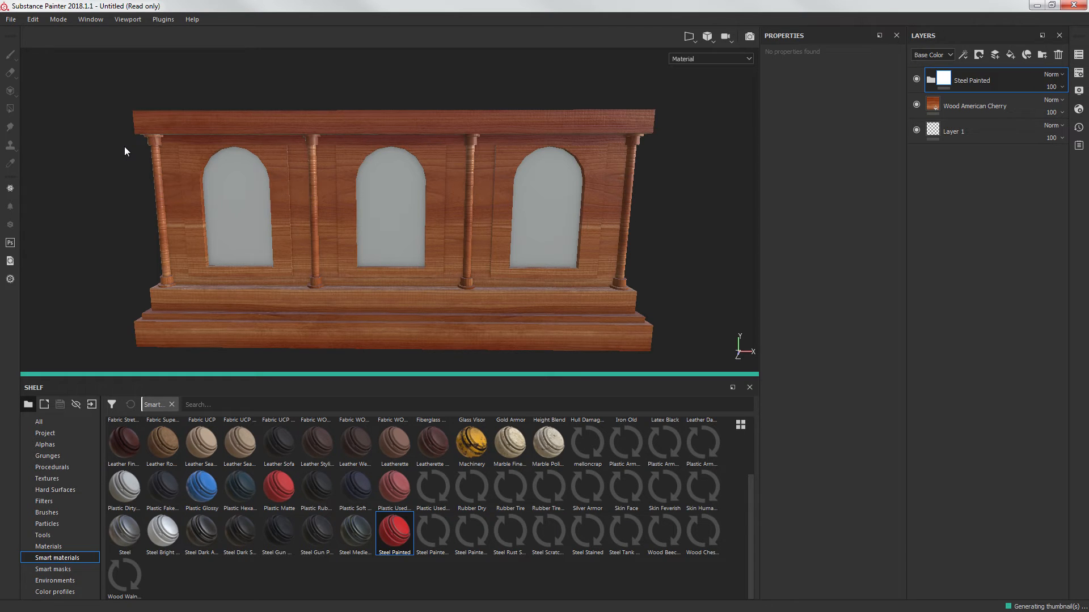
{"action": "mouse_move", "coordinate": [417, 111]}
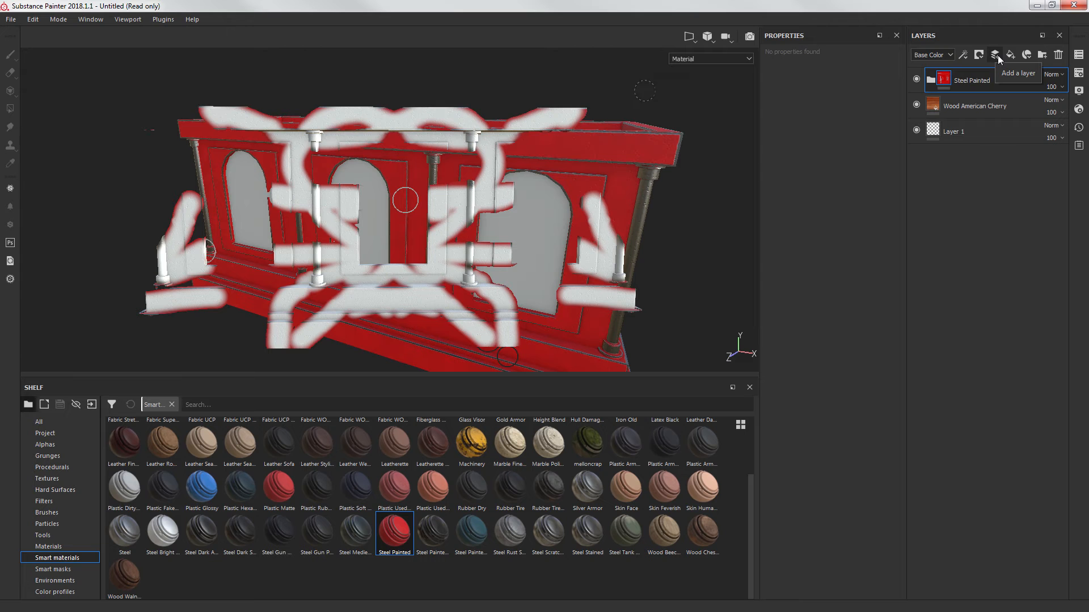
{"action": "left_click", "coordinate": [994, 54]}
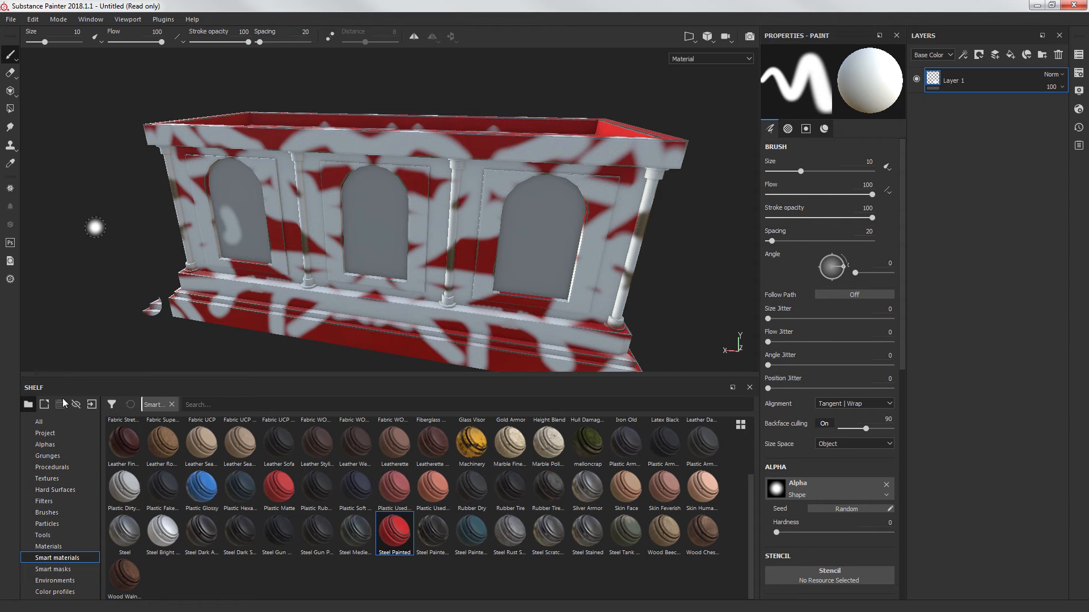
{"action": "mouse_move", "coordinate": [91, 404]}
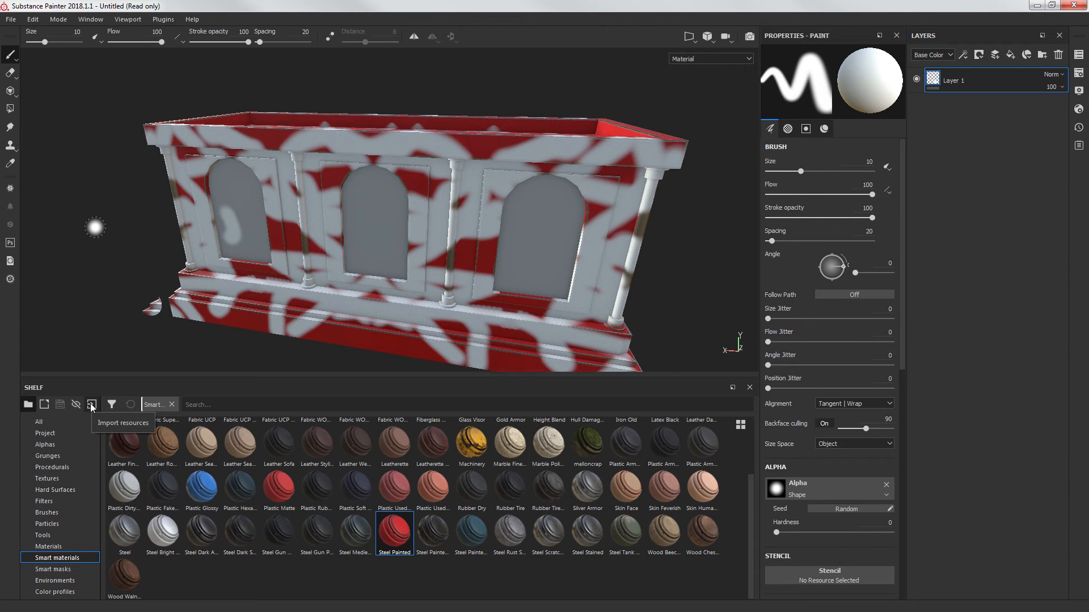
Import Mellon stained wood.spsm as a smart material into the Untitled project
{"action": "left_click", "coordinate": [91, 404]}
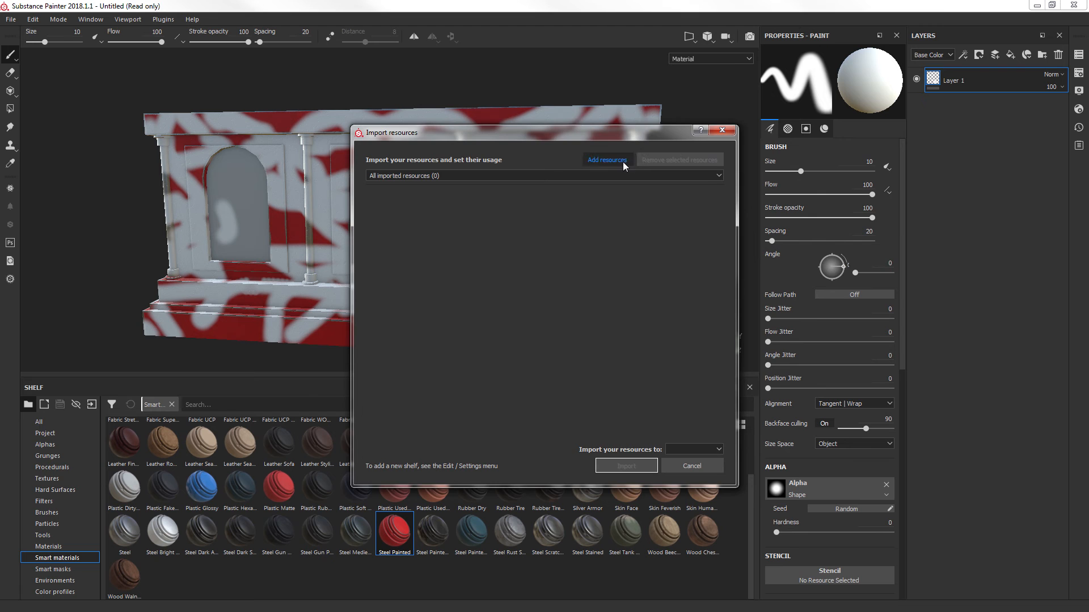
{"action": "left_click", "coordinate": [606, 160]}
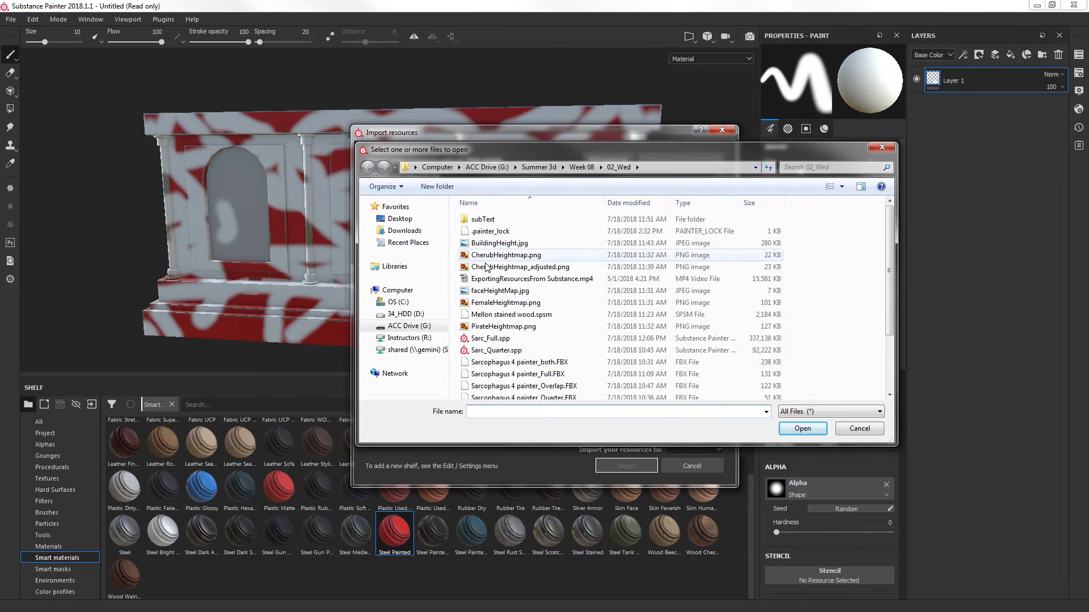
{"action": "left_click", "coordinate": [511, 315]}
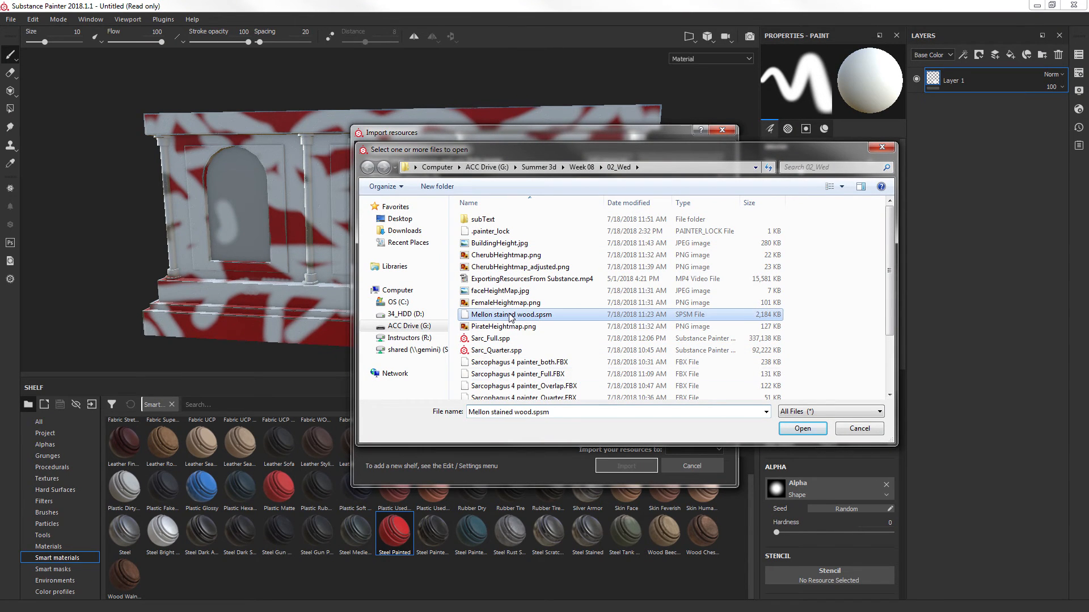
{"action": "left_click", "coordinate": [801, 429]}
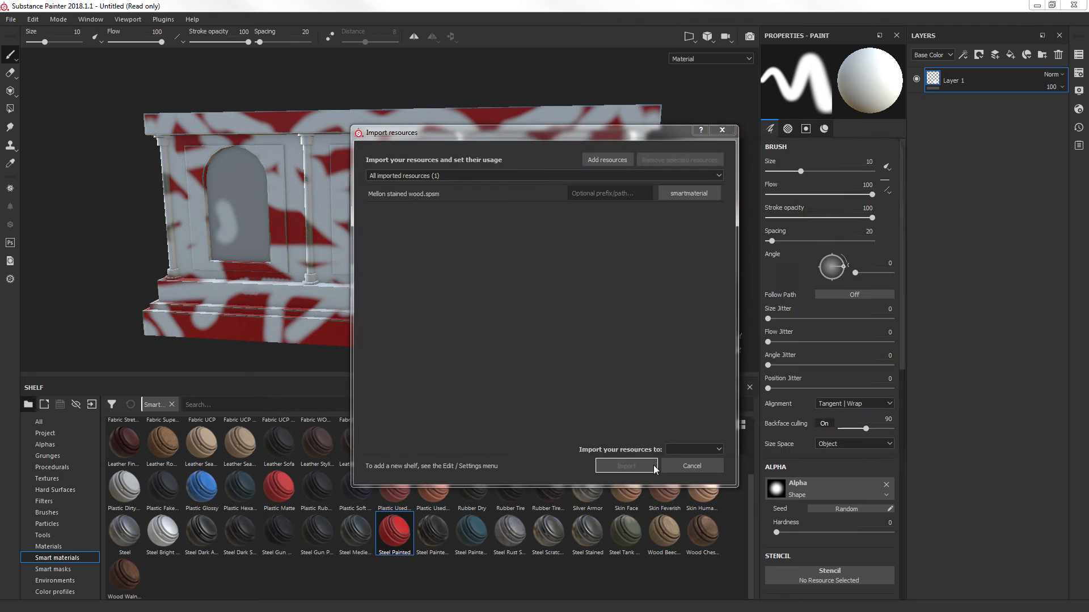
{"action": "left_click", "coordinate": [694, 449]}
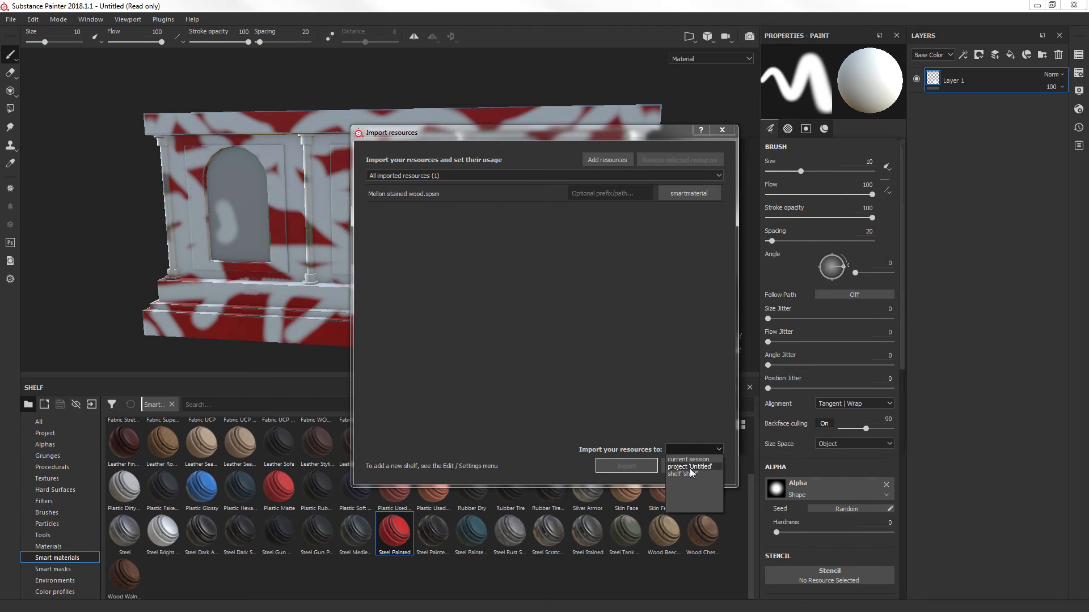
{"action": "left_click", "coordinate": [688, 466]}
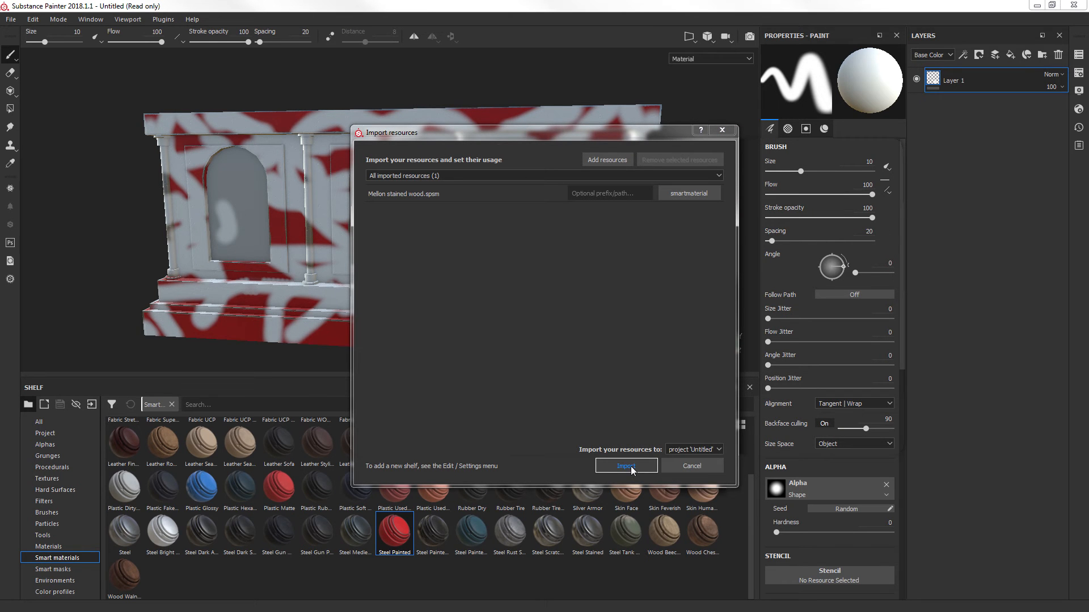
{"action": "left_click", "coordinate": [624, 467]}
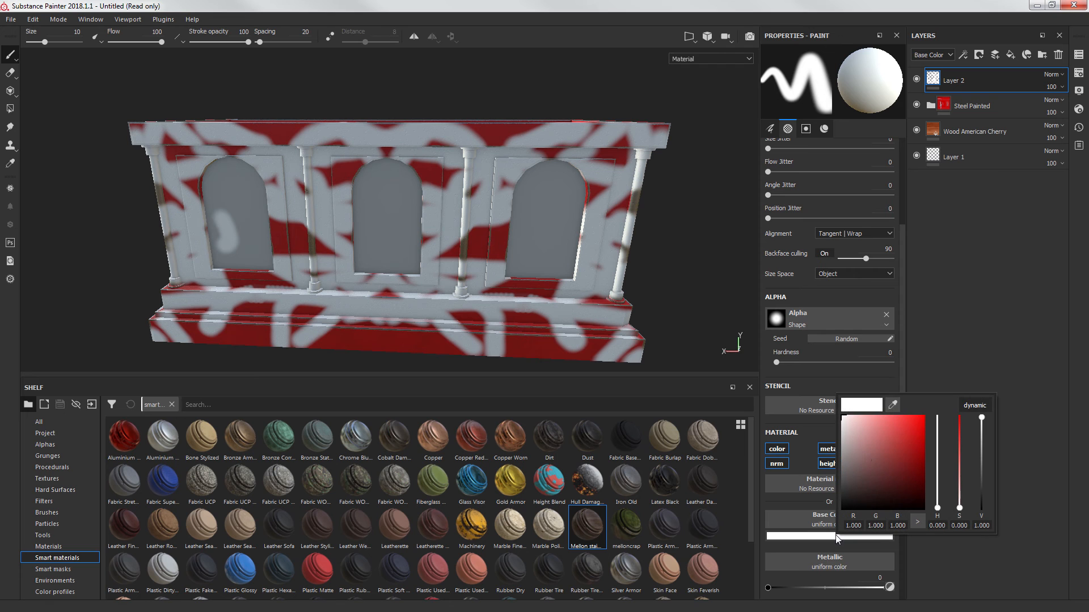
Set Layer 2's base colour to a dark red
{"action": "left_click", "coordinate": [891, 486]}
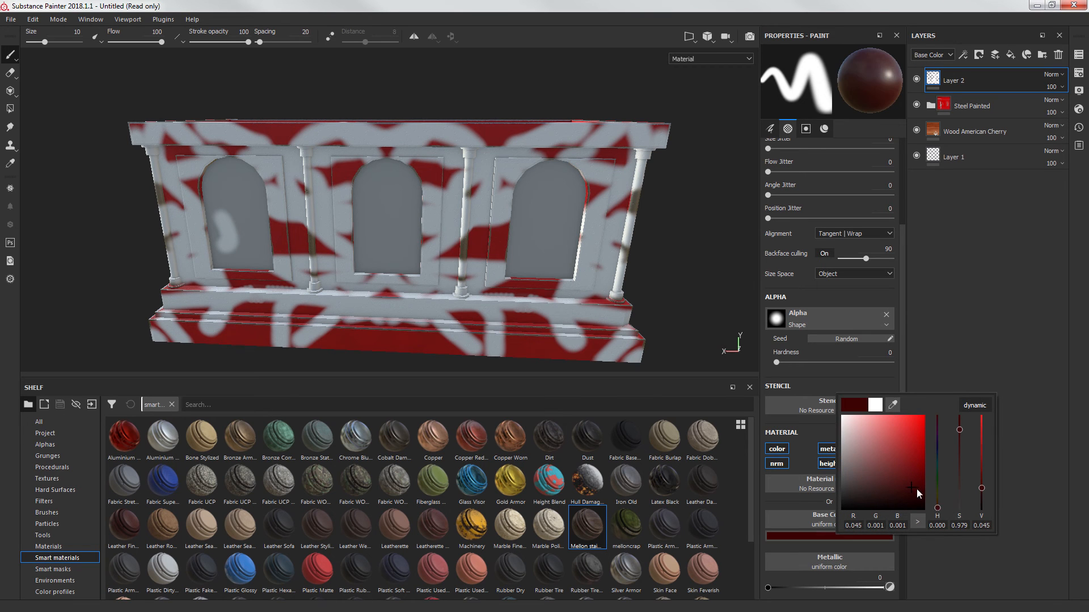